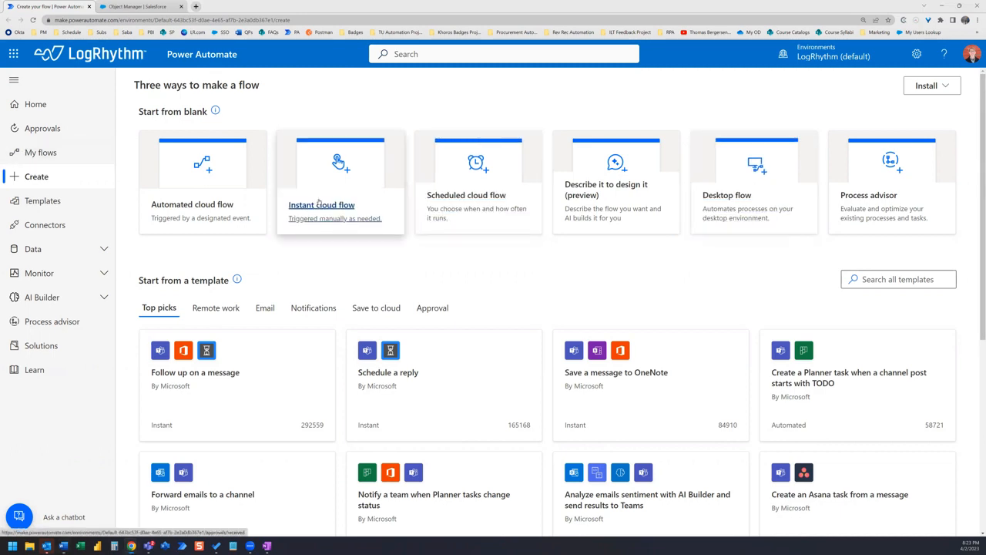
# Step: Begin an automated cloud flow named 'Send Email When Record Created' and search triggers for 'salesforce'
pyautogui.click(202, 177)
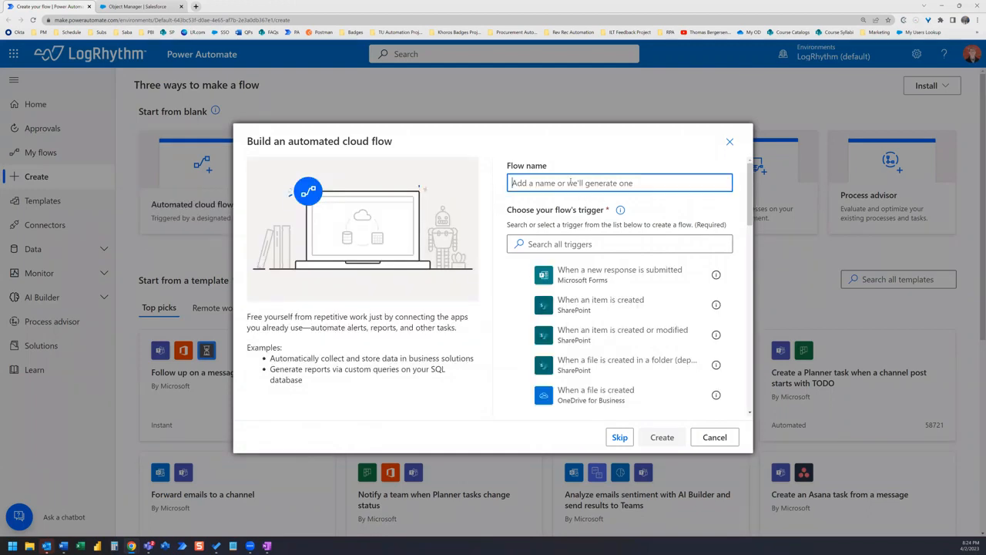
pyautogui.write('Send Email When')
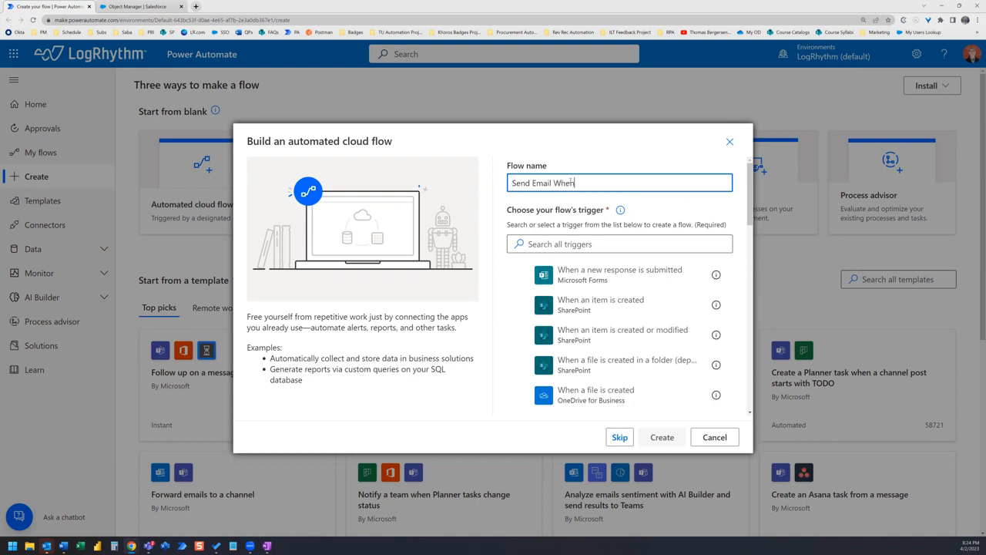
pyautogui.write('Record C')
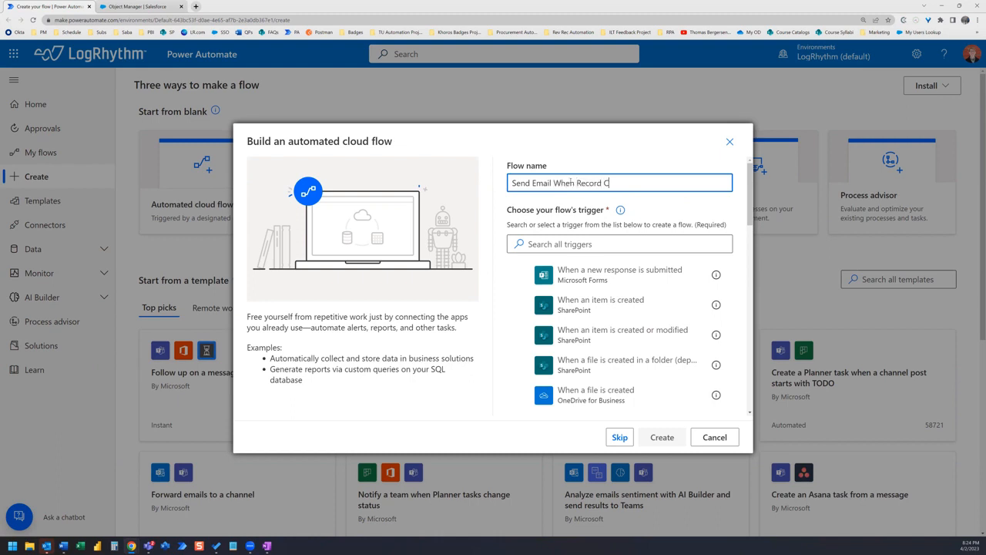
pyautogui.write('reated')
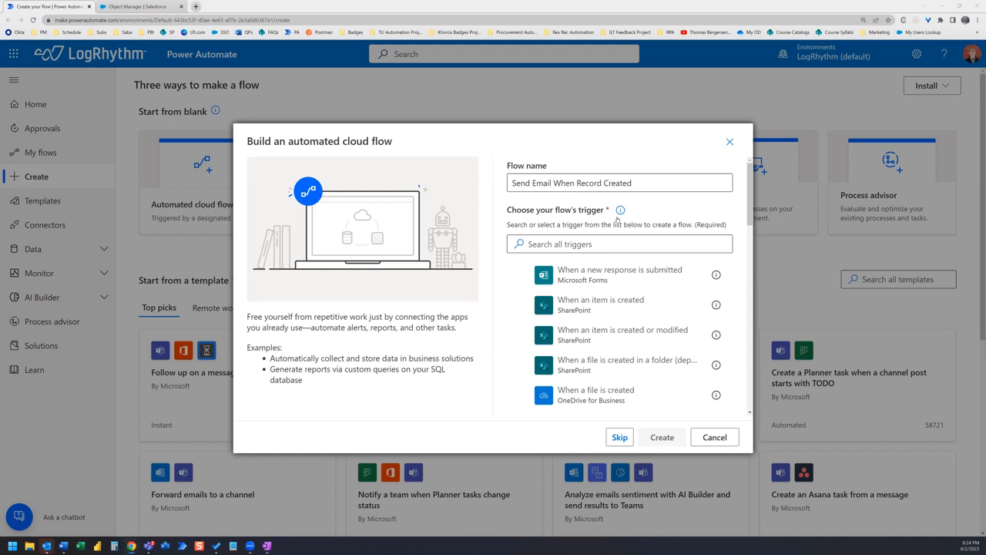
pyautogui.write('salesforce')
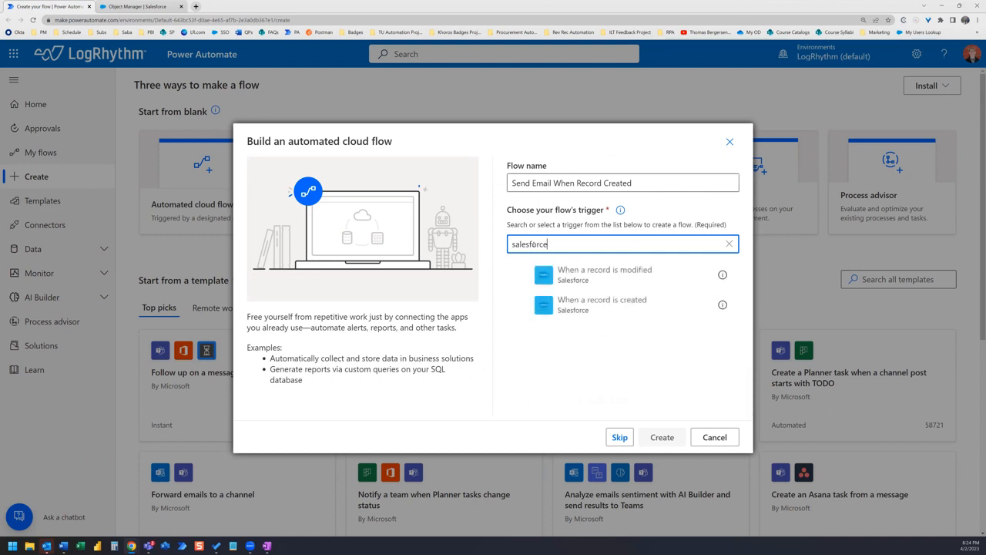
pyautogui.moveTo(589, 305)
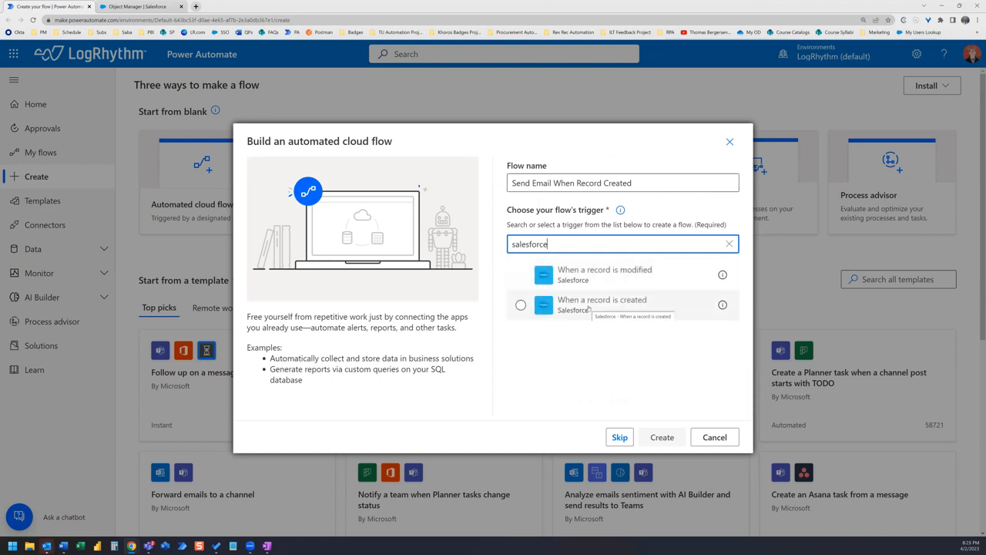
# Step: Use the Salesforce 'When a record is created' trigger with object type Subscriptions
pyautogui.click(661, 437)
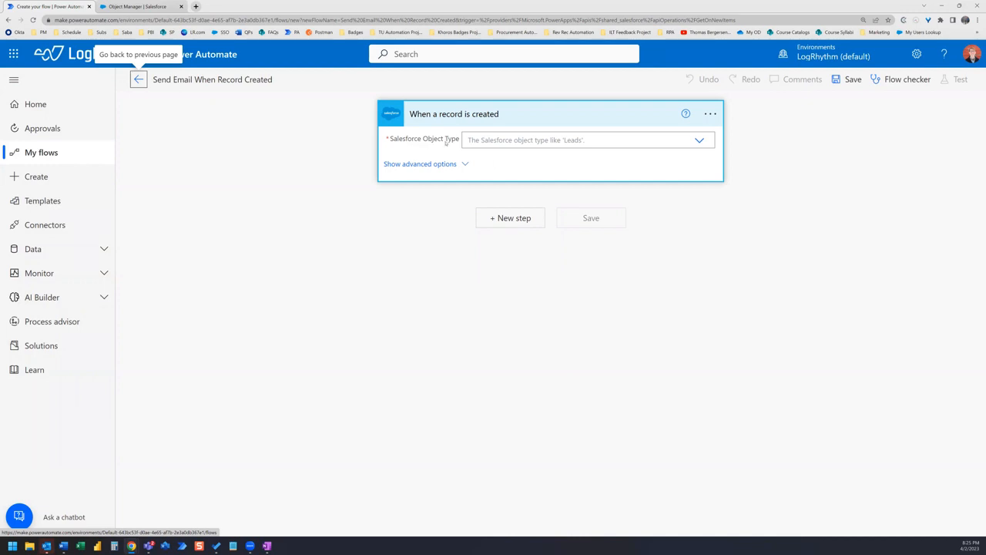
pyautogui.moveTo(700, 145)
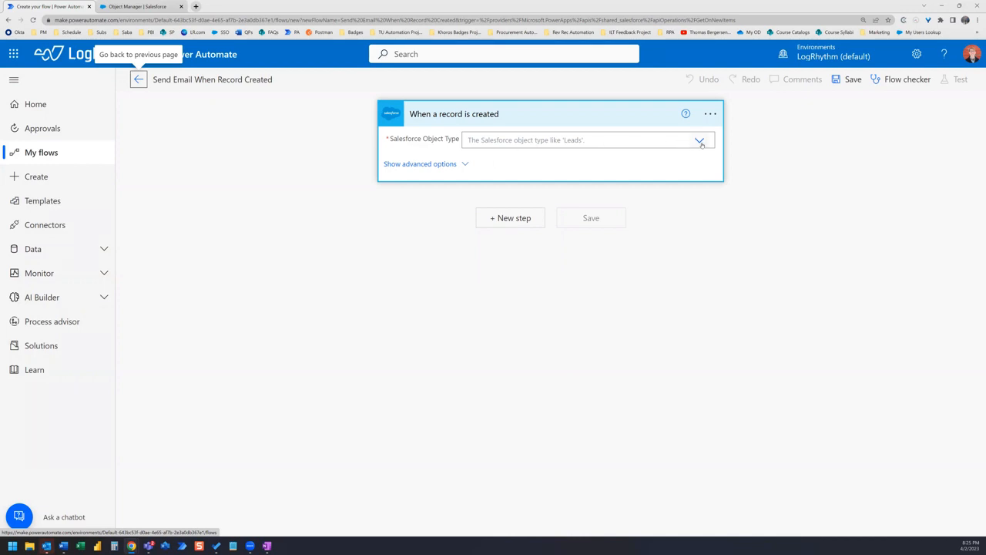
pyautogui.moveTo(698, 141)
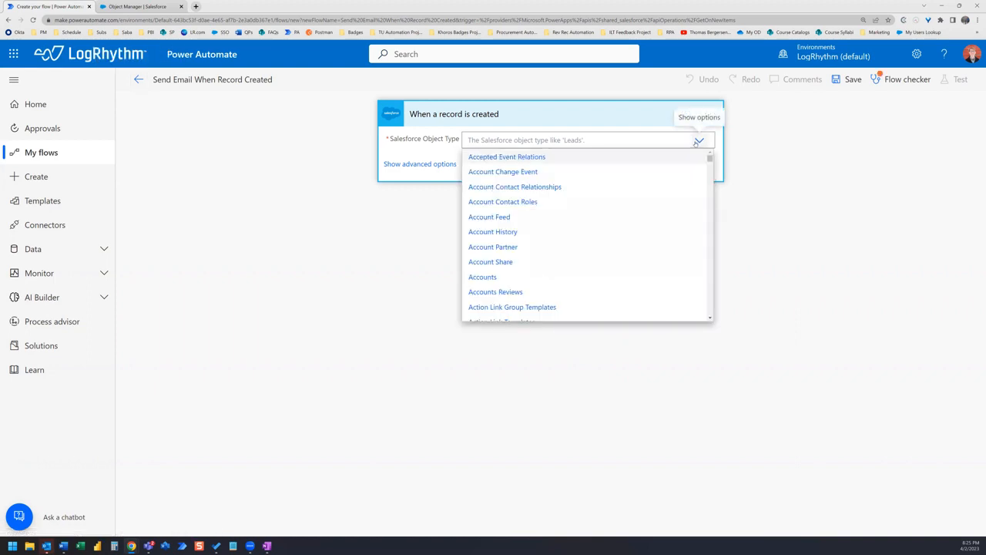
pyautogui.moveTo(697, 114)
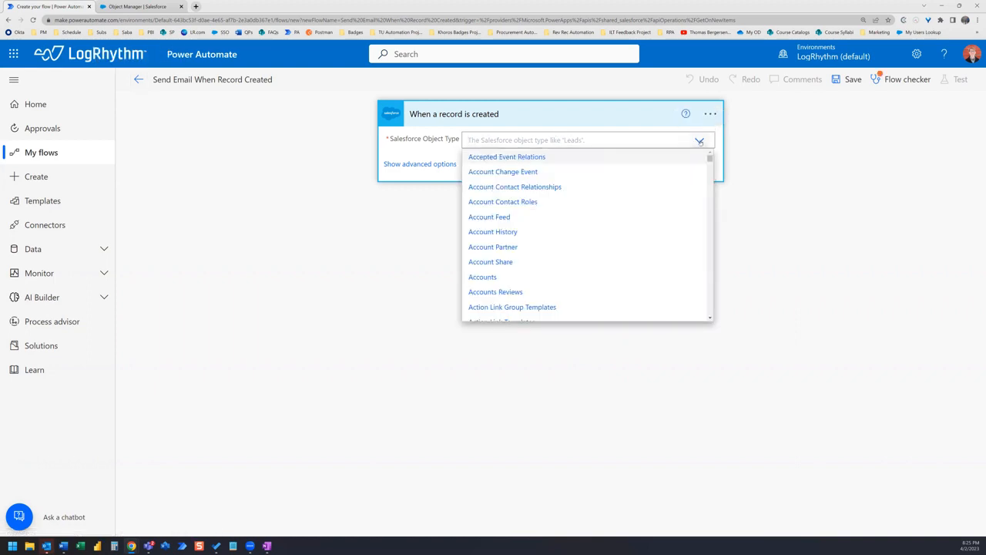
pyautogui.write('subscription')
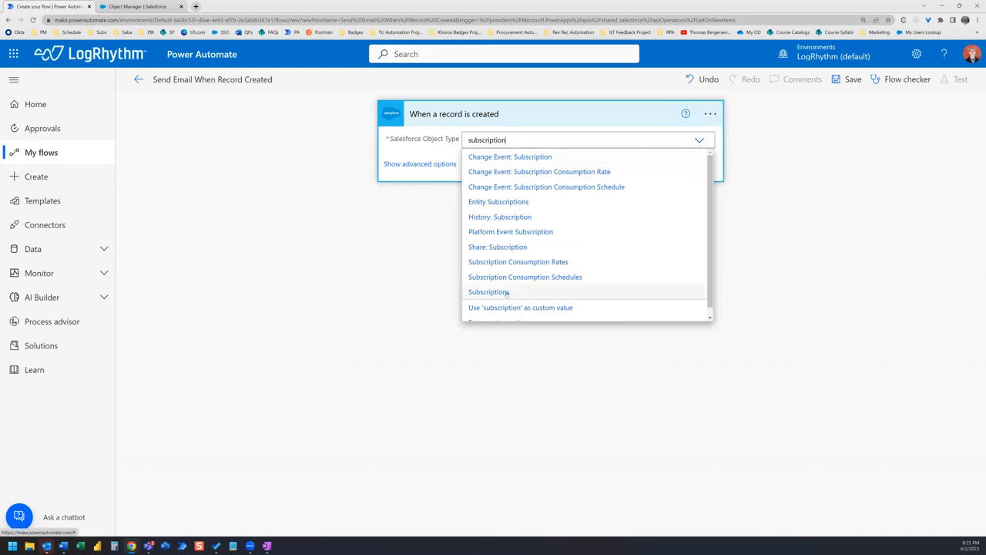
pyautogui.click(489, 291)
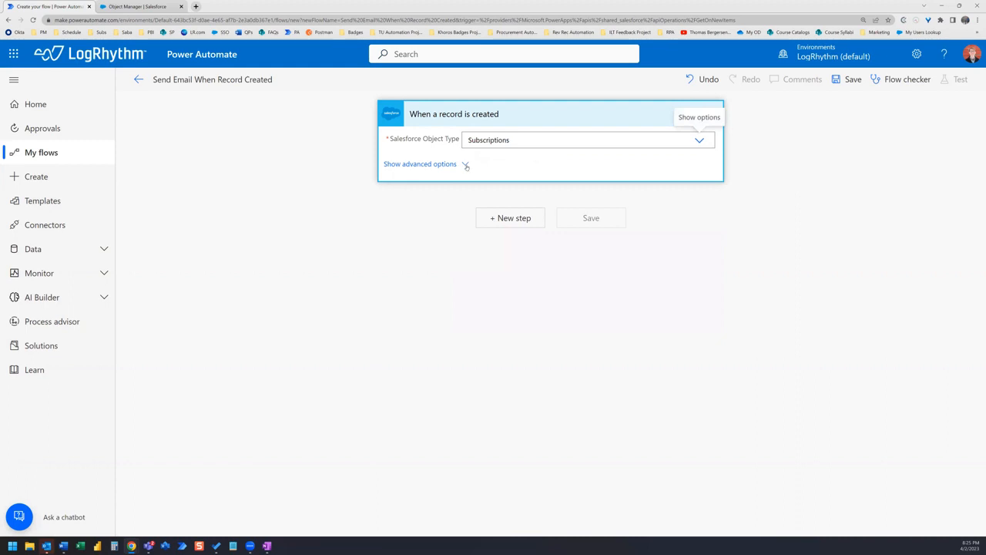
# Step: Add the trigger filter query Product_Code__c eq 'LR-Training' under advanced options
pyautogui.click(419, 163)
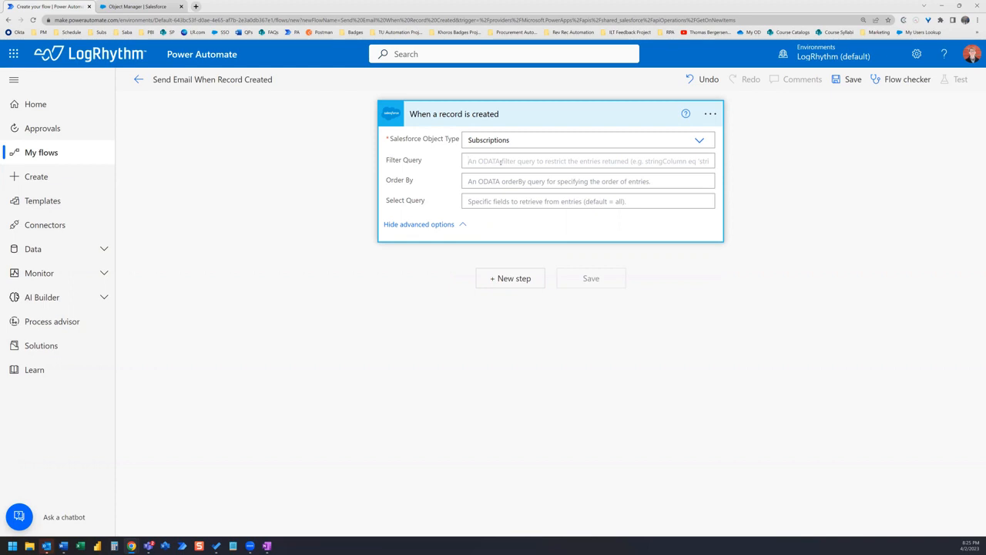
pyautogui.click(589, 160)
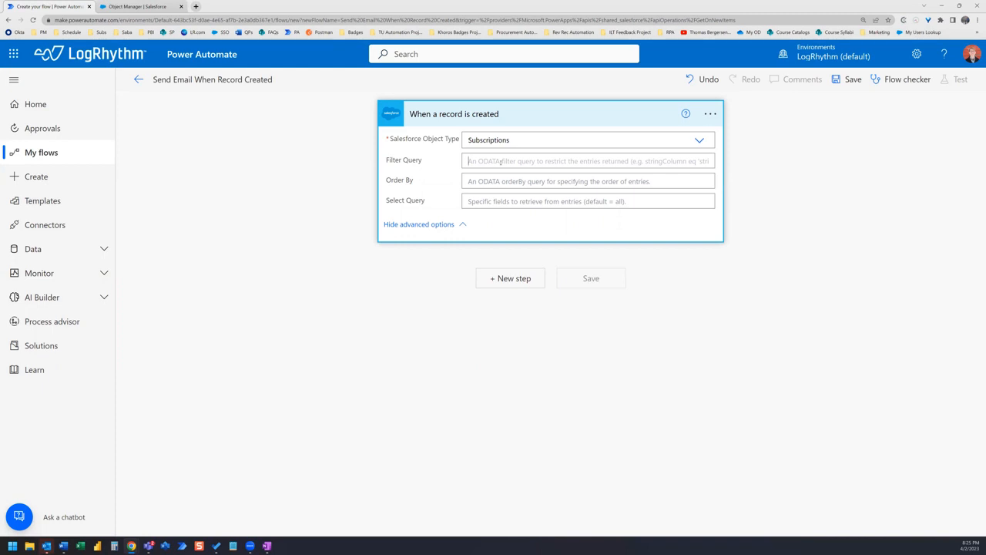
pyautogui.click(589, 160)
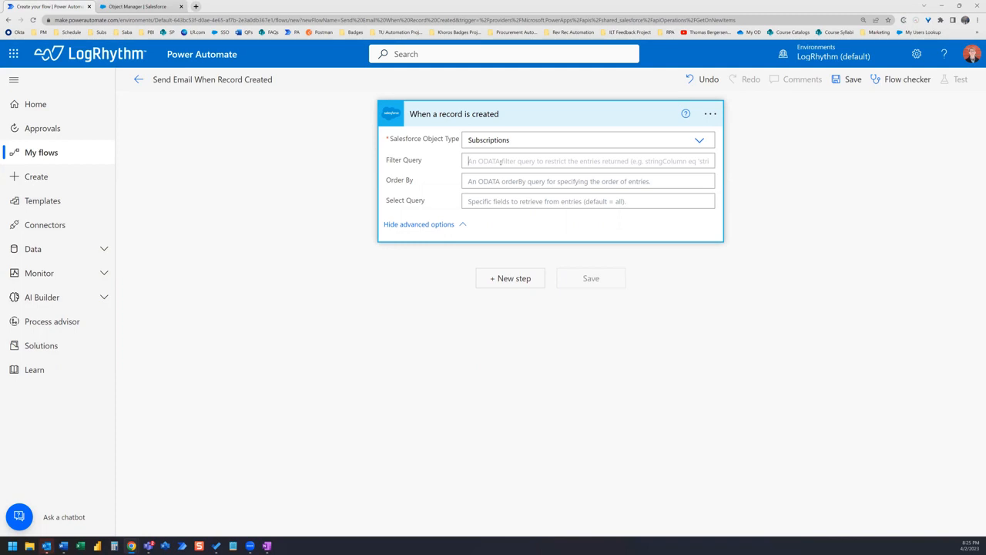
pyautogui.write('Product')
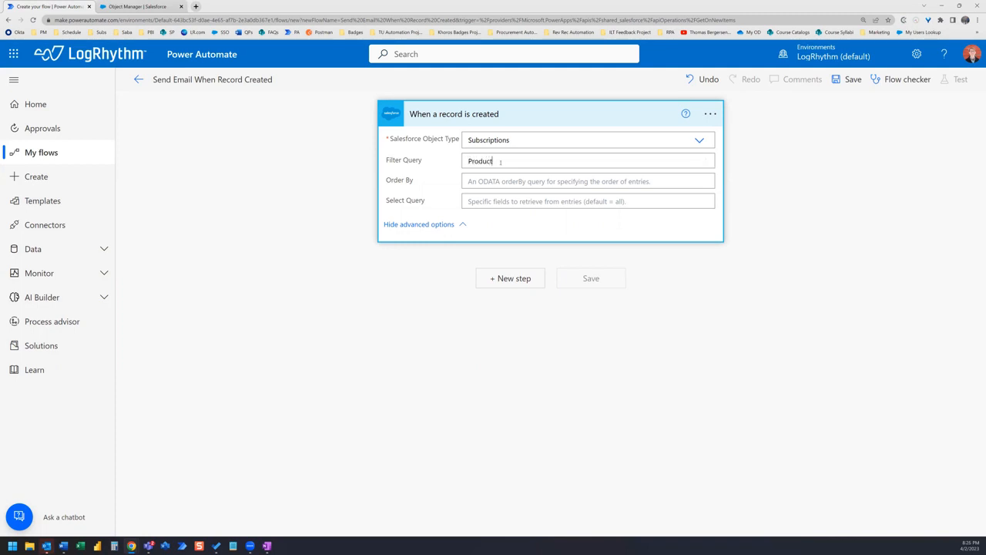
pyautogui.write('_Code_')
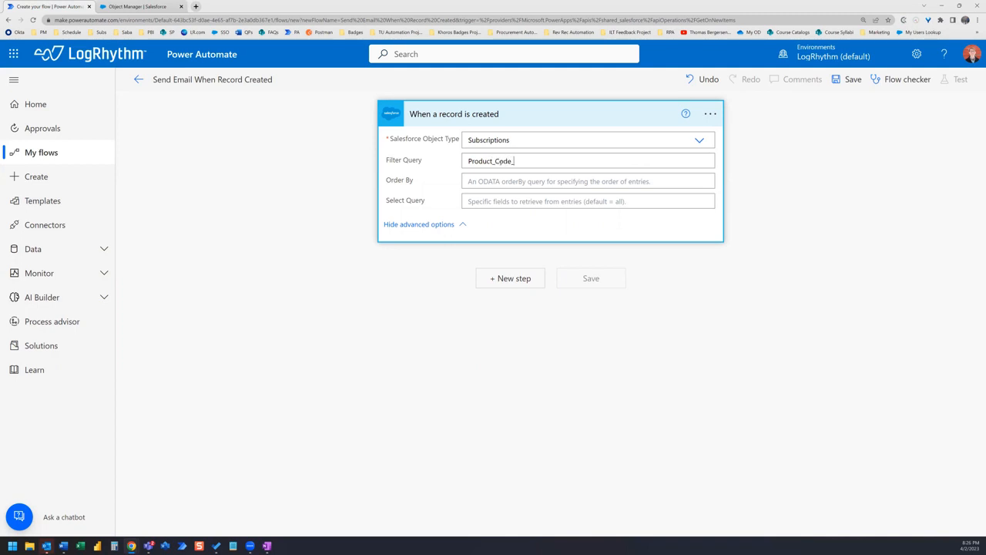
pyautogui.write('c')
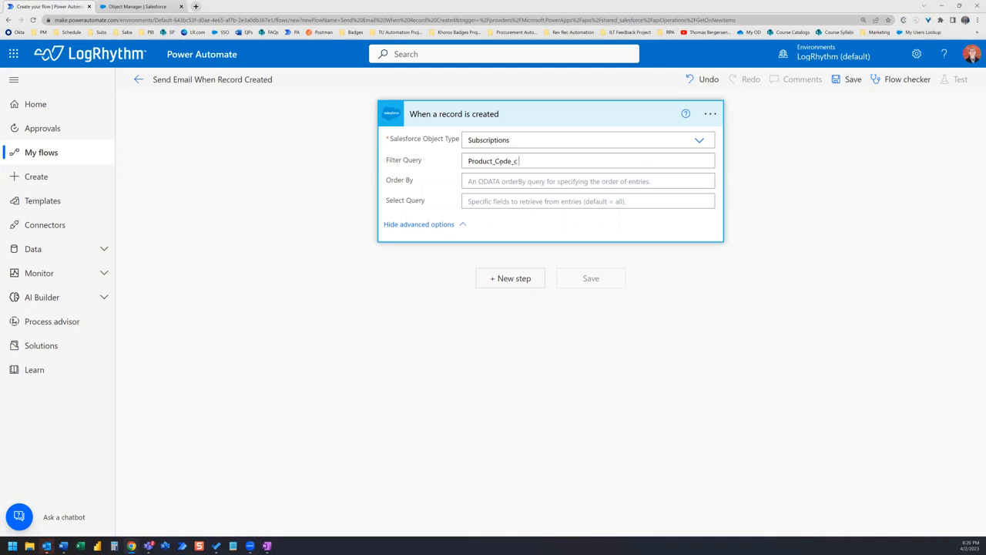
pyautogui.write('eq')
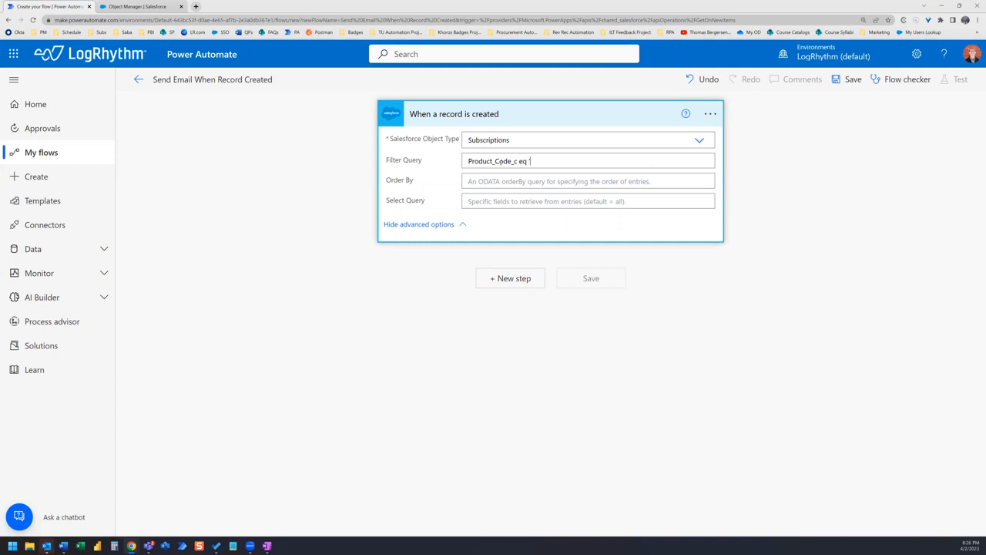
pyautogui.write("'LR-")
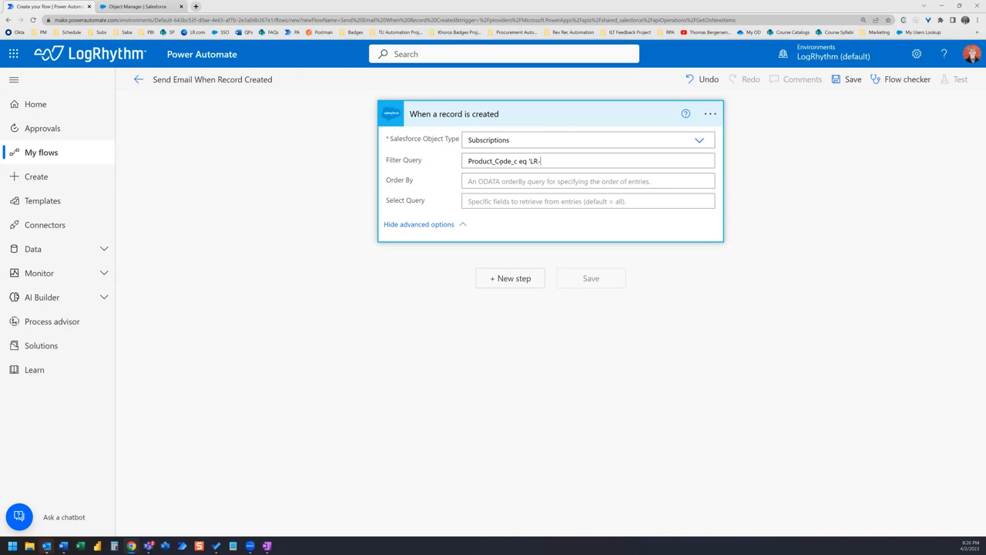
pyautogui.write('Traini')
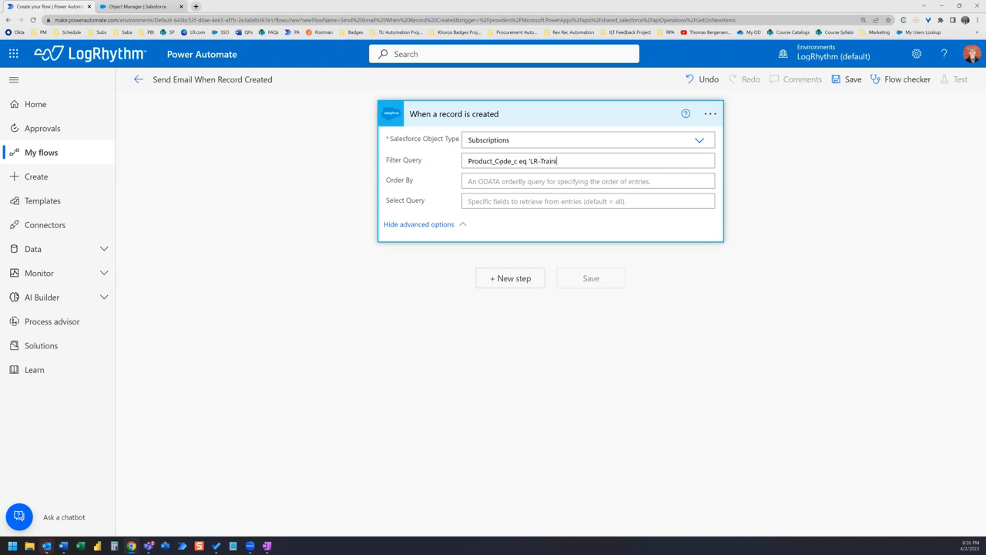
pyautogui.write('ng')
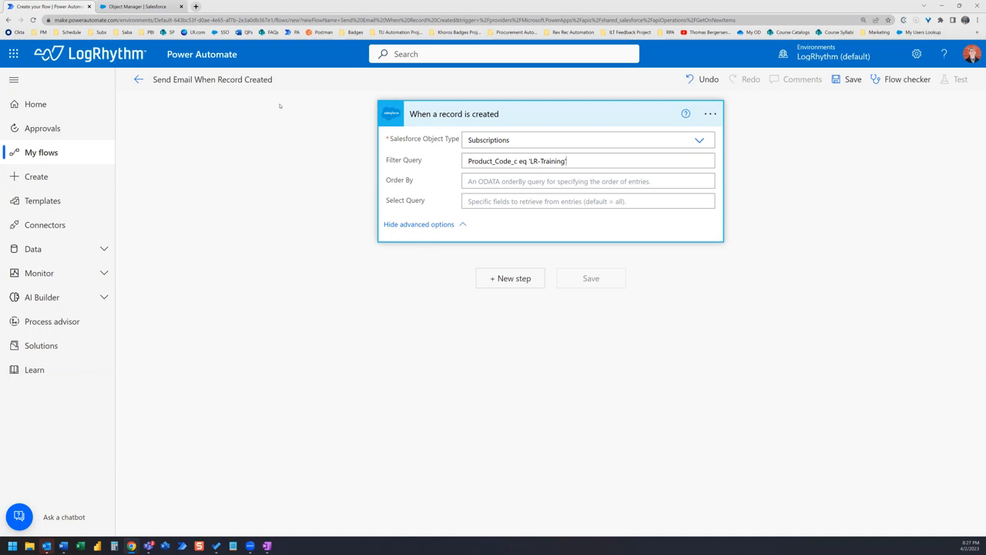
pyautogui.moveTo(277, 111)
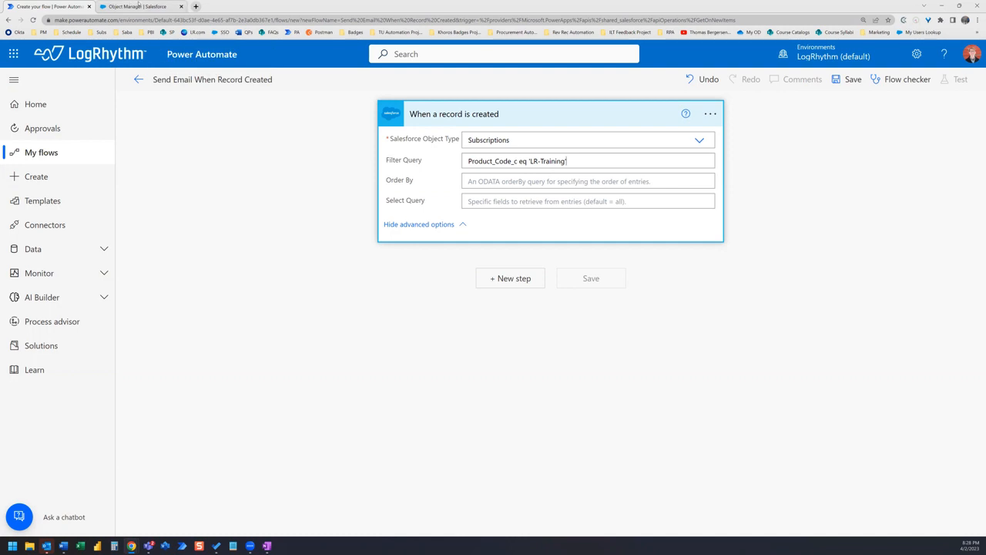
# Step: Check the Subscription object's Fields & Relationships in Salesforce, searching for 'product code'
pyautogui.click(142, 6)
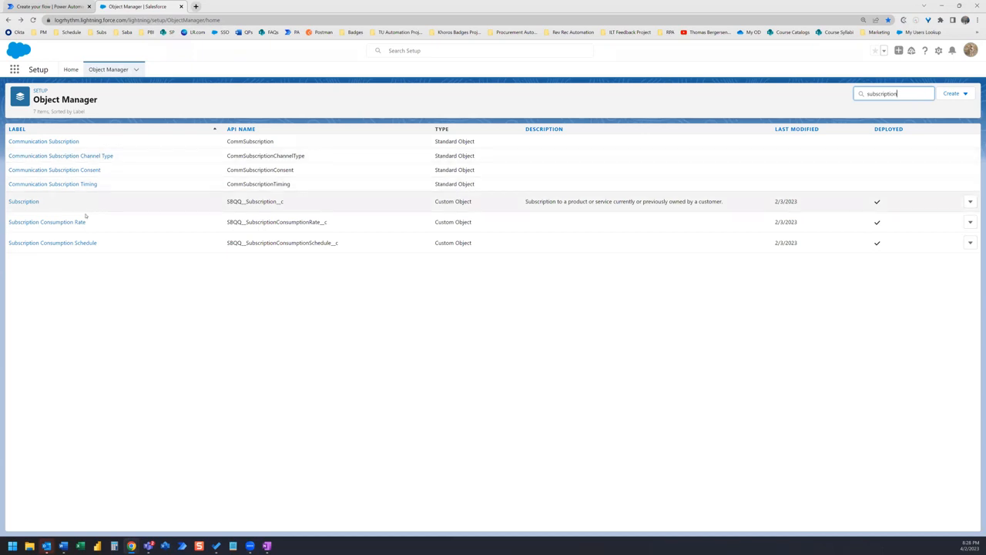
pyautogui.click(23, 200)
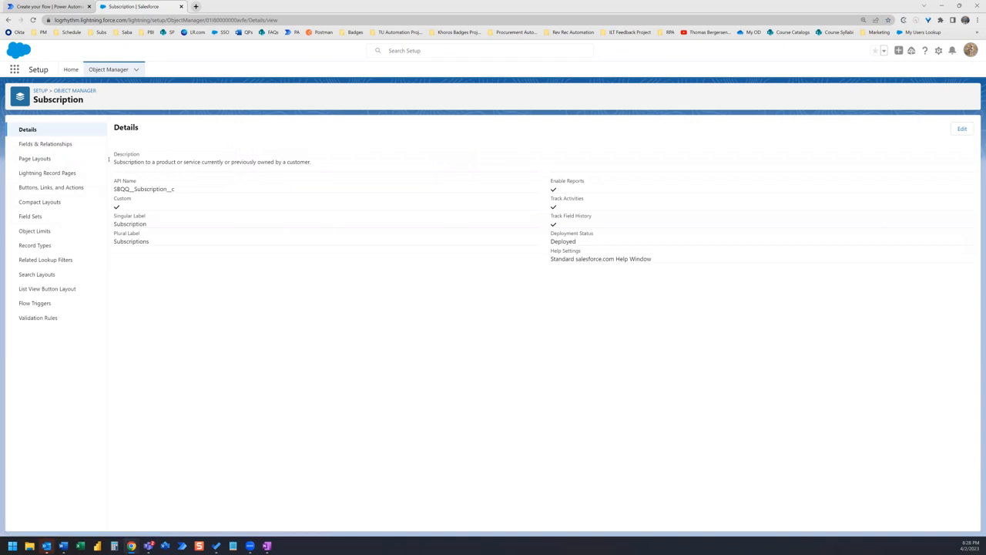
pyautogui.click(44, 143)
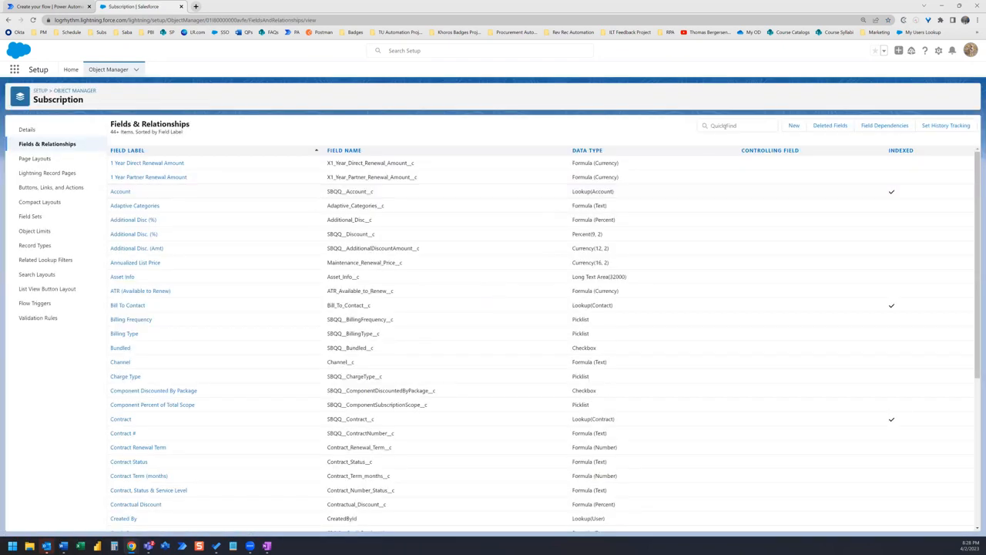
pyautogui.write('product code')
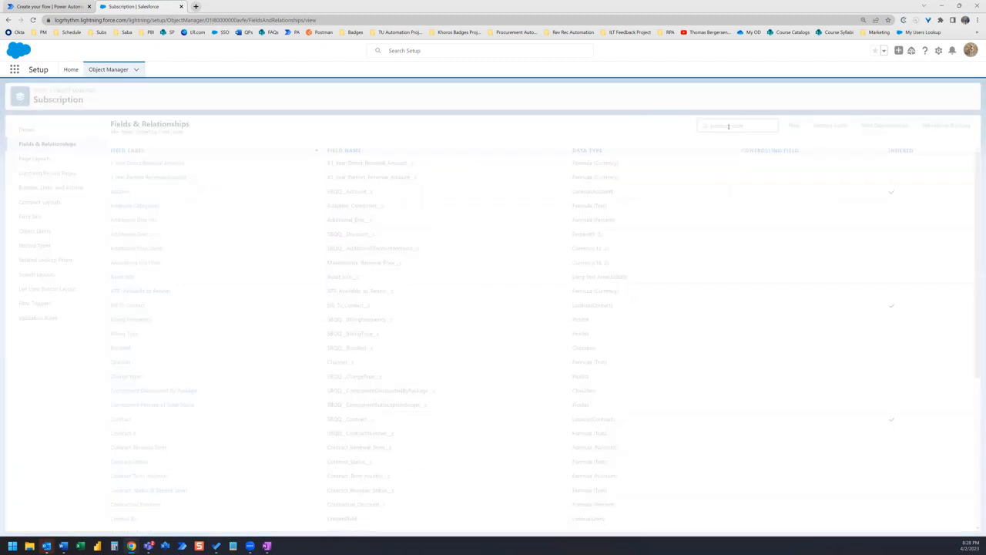
pyautogui.write('product code')
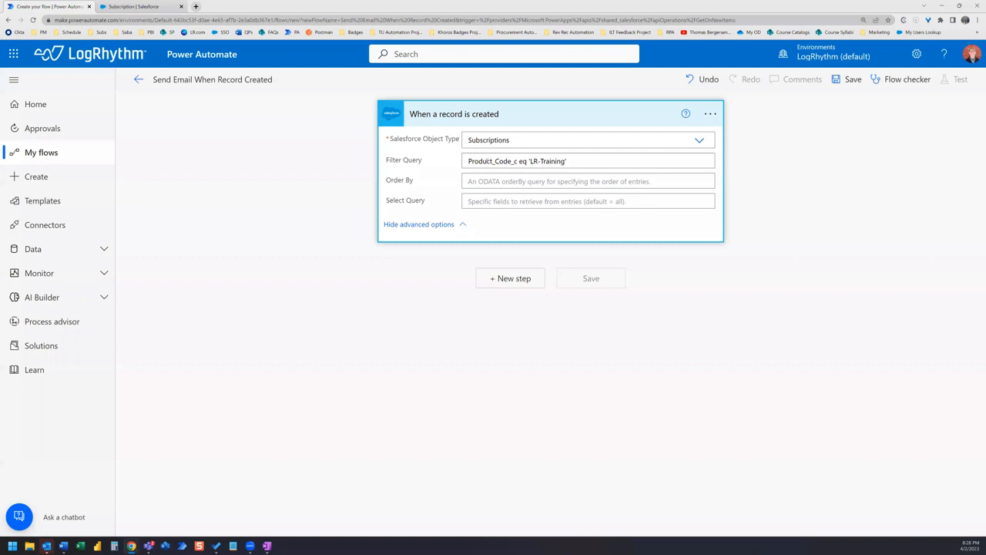
# Step: Add a new step after the trigger: the Office 365 Outlook 'Send an email (V2)' action
pyautogui.click(588, 161)
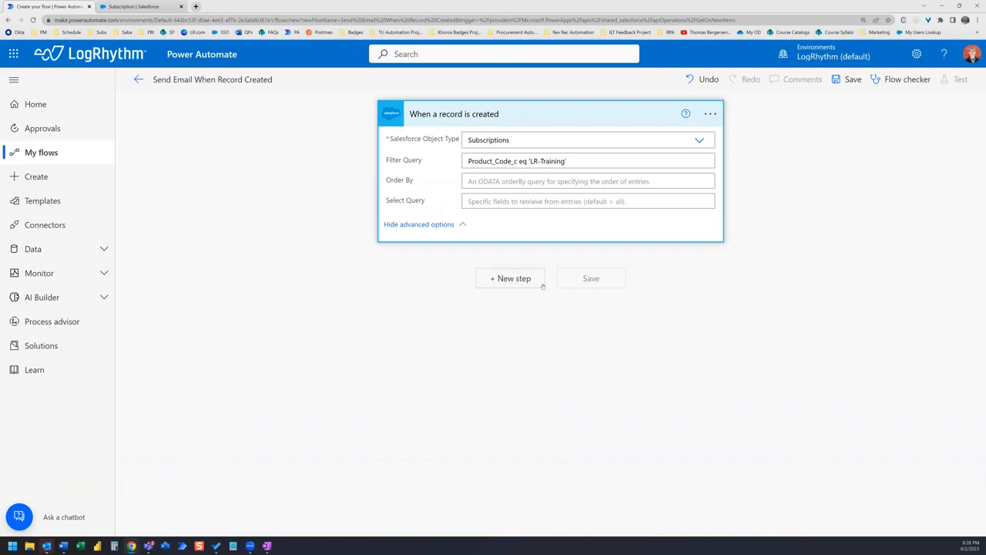
pyautogui.click(511, 278)
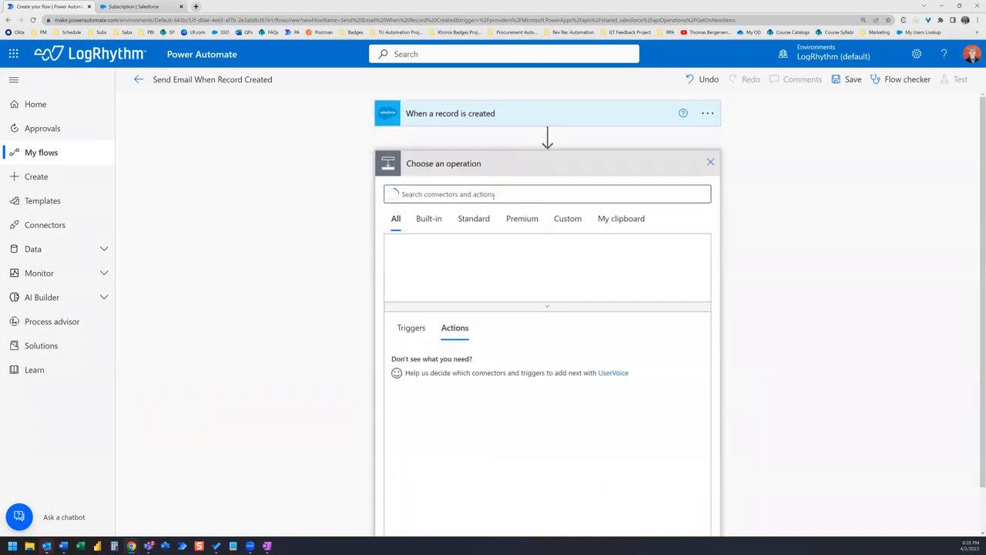
pyautogui.write('send an email')
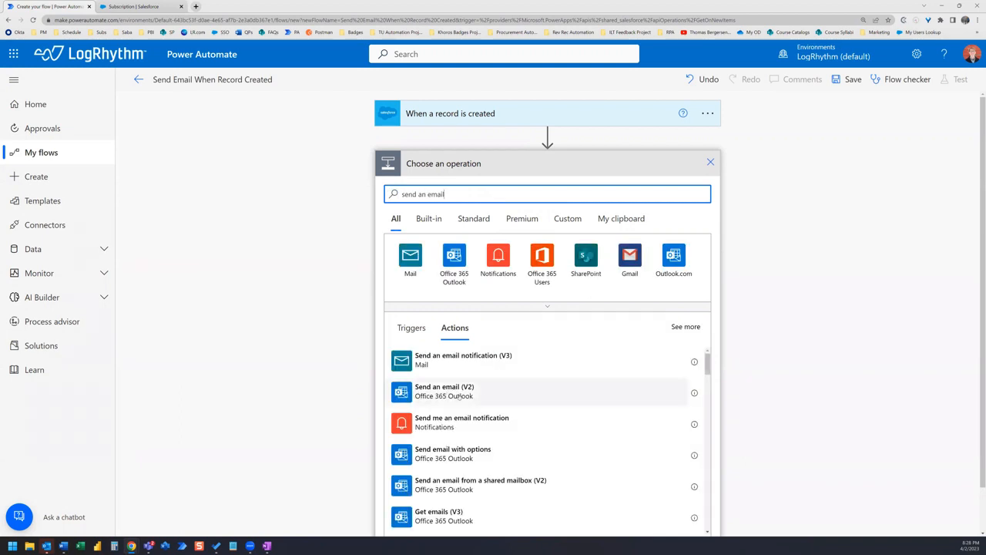
pyautogui.click(444, 391)
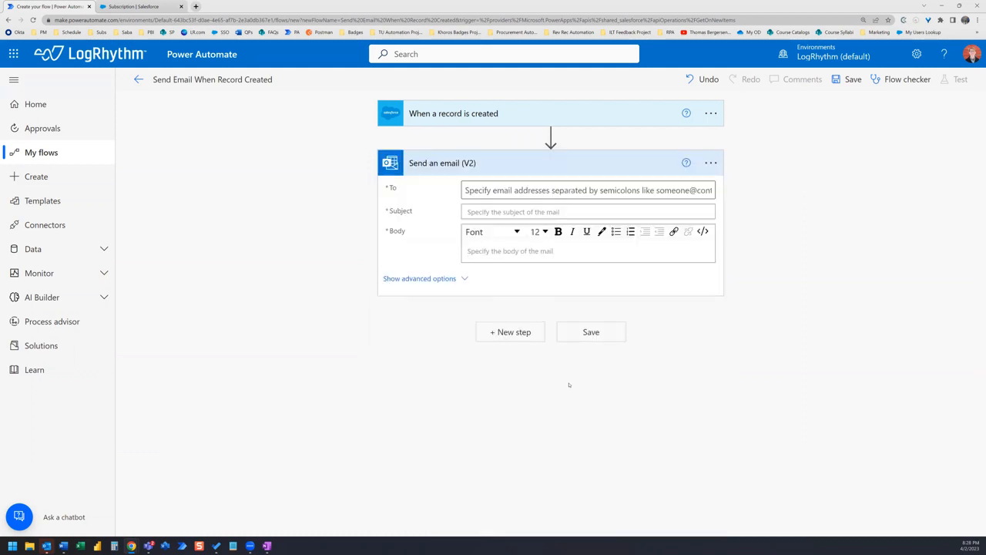
# Step: Address the email to the suggested 'jere' contact with subject 'New Subscription Record Created in Salesforce'
pyautogui.click(588, 191)
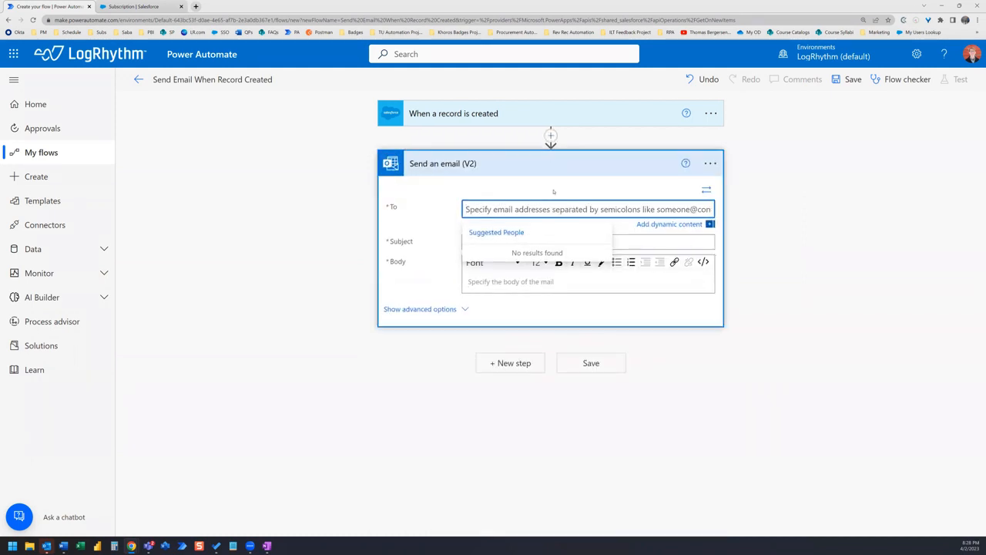
pyautogui.write('jere')
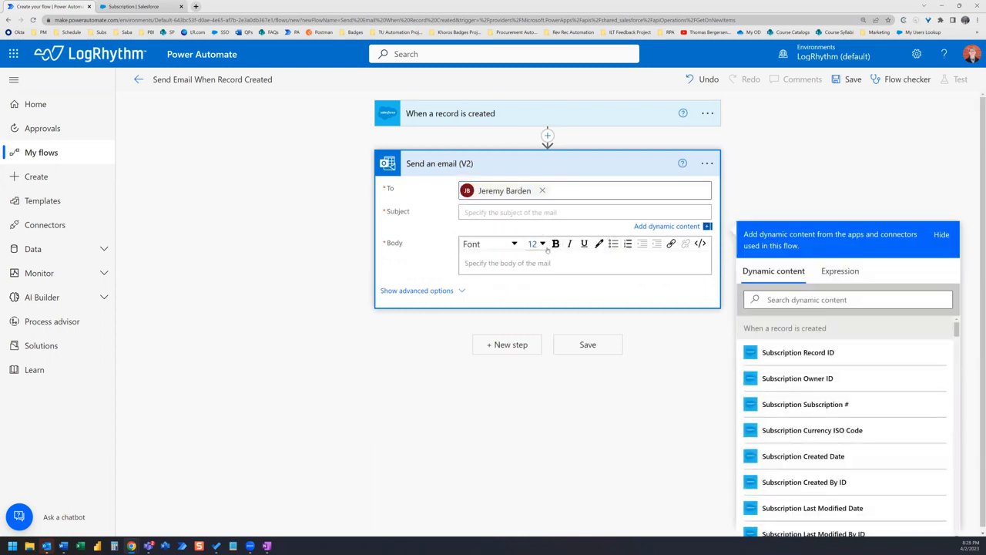
pyautogui.write('New Subscription Record Created in Salesforce')
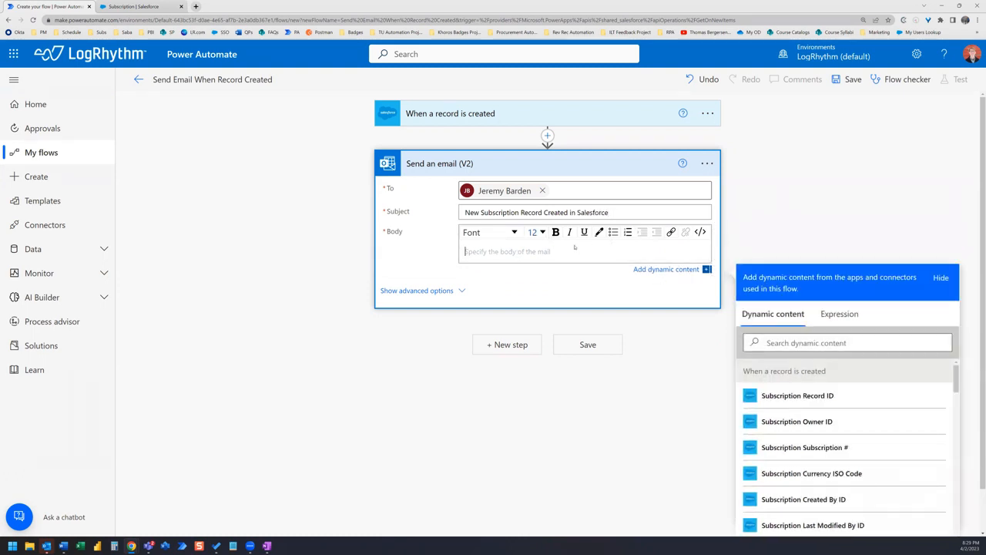
pyautogui.moveTo(522, 133)
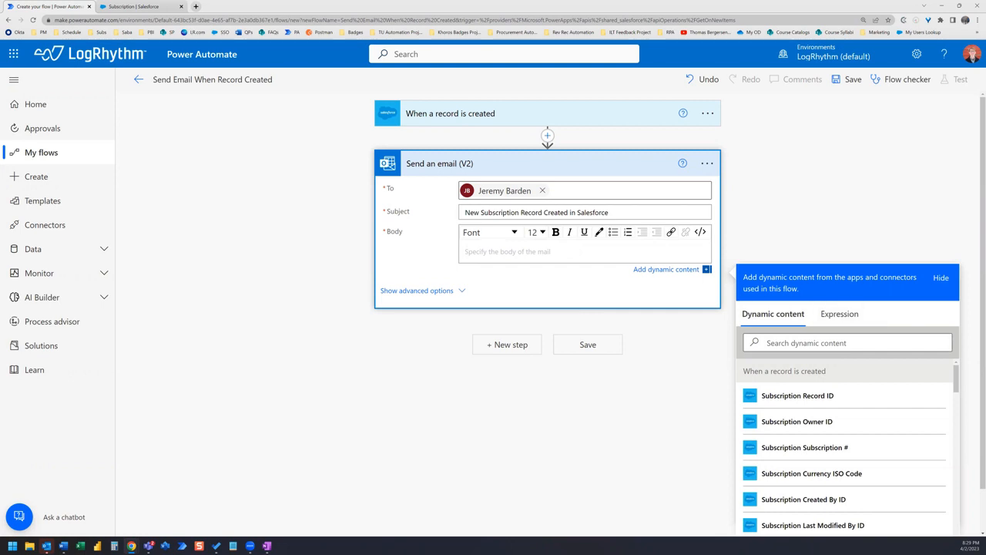
pyautogui.moveTo(854, 395)
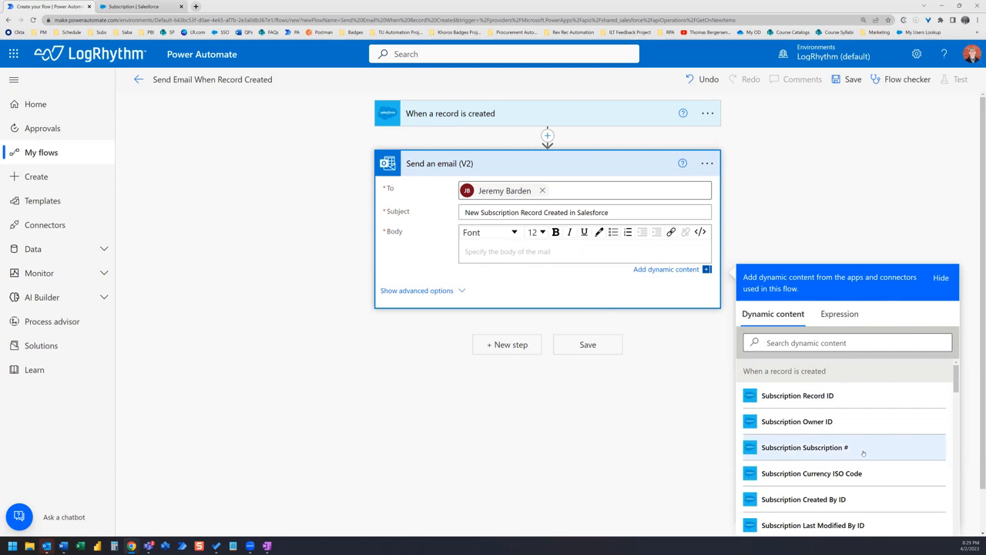
# Step: Write body lines 'Subscription Number:' and 'Account:' filled with the Subscription # and Account dynamic values
pyautogui.write('Subscription Number:')
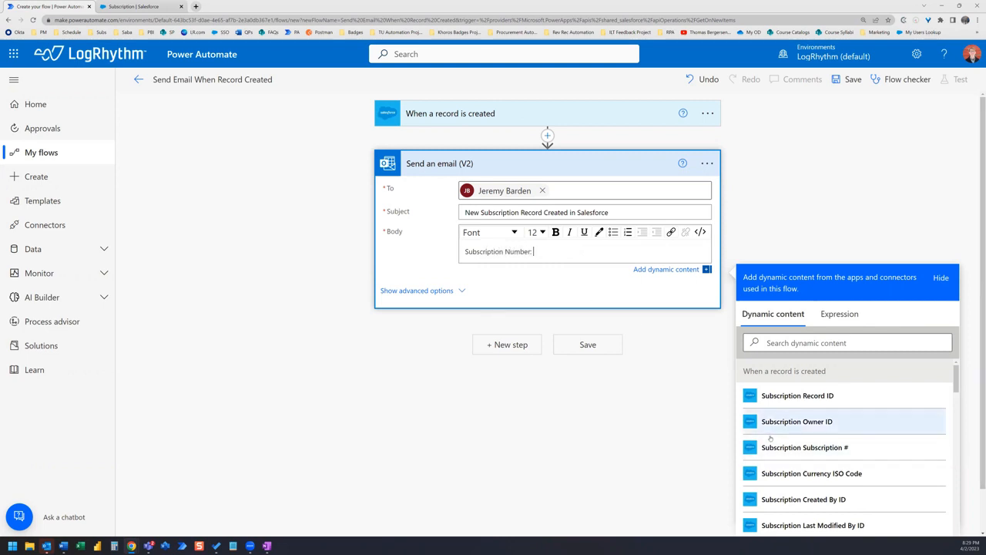
pyautogui.click(805, 447)
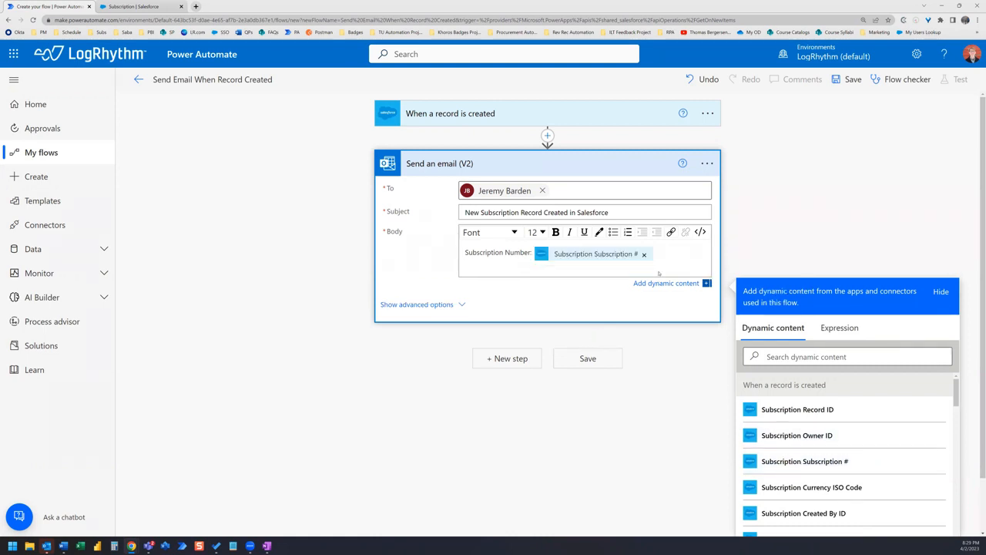
pyautogui.write('Account:')
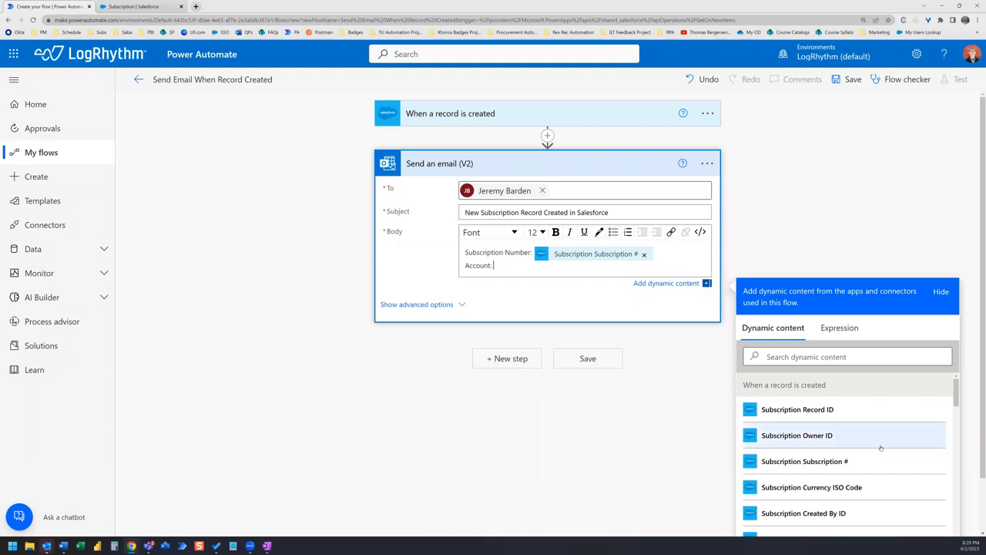
pyautogui.scroll(-3)
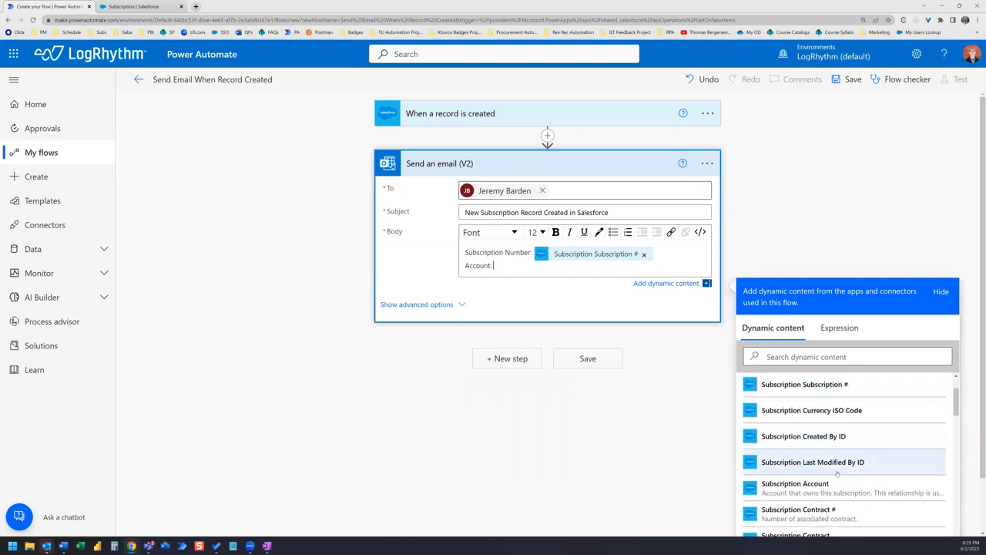
pyautogui.click(795, 484)
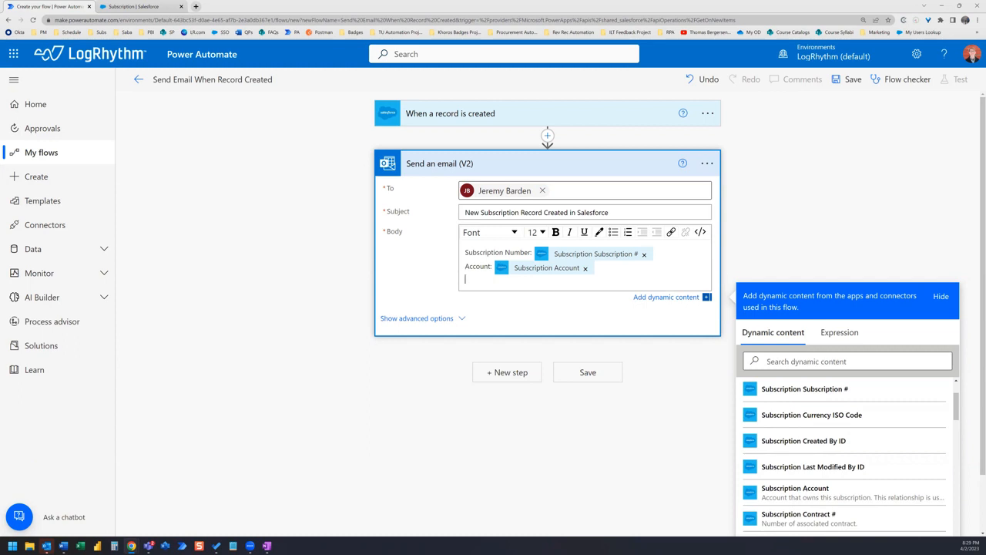
pyautogui.moveTo(754, 132)
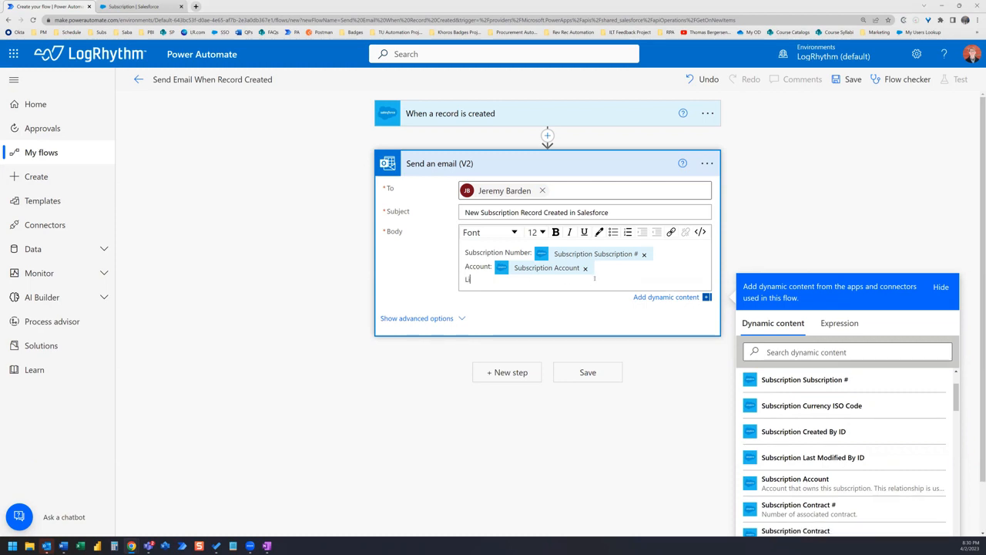
# Step: Add a 'Link to Record:' line building the Salesforce URL from Subscription Record ID plus '/view'
pyautogui.write('Link to Record: https://logrhythm.lightning.force.com/lightning/r/SBQQ__Subscription__c/')
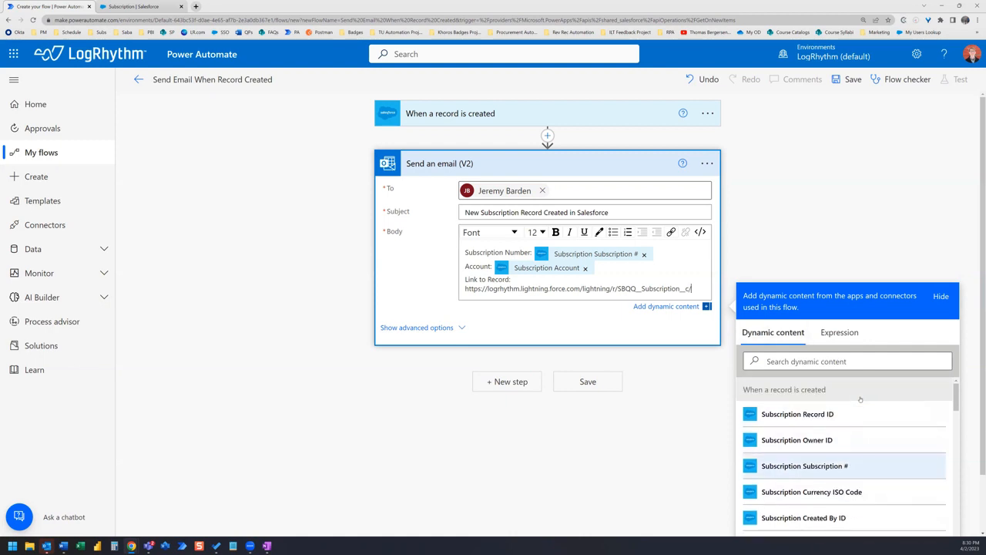
pyautogui.click(798, 413)
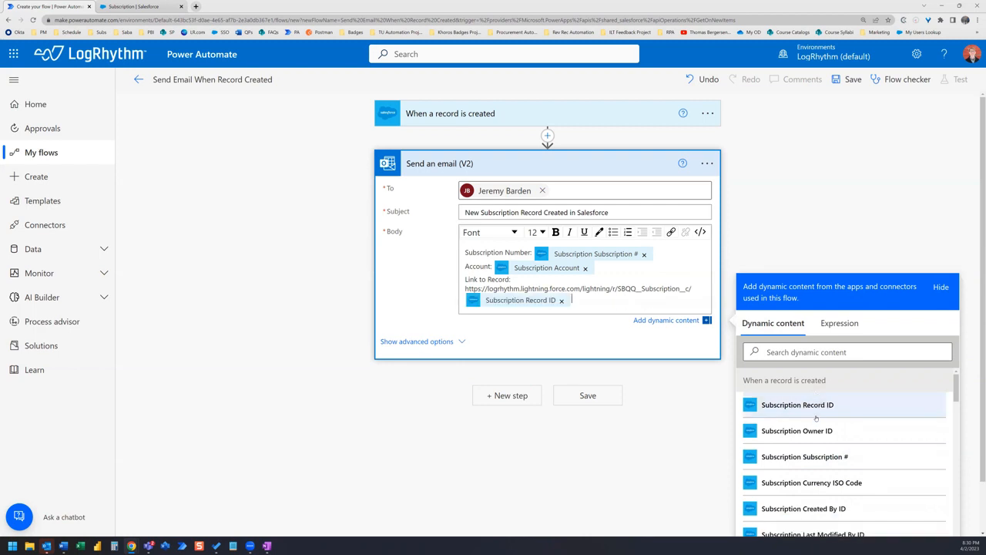
pyautogui.write('/view')
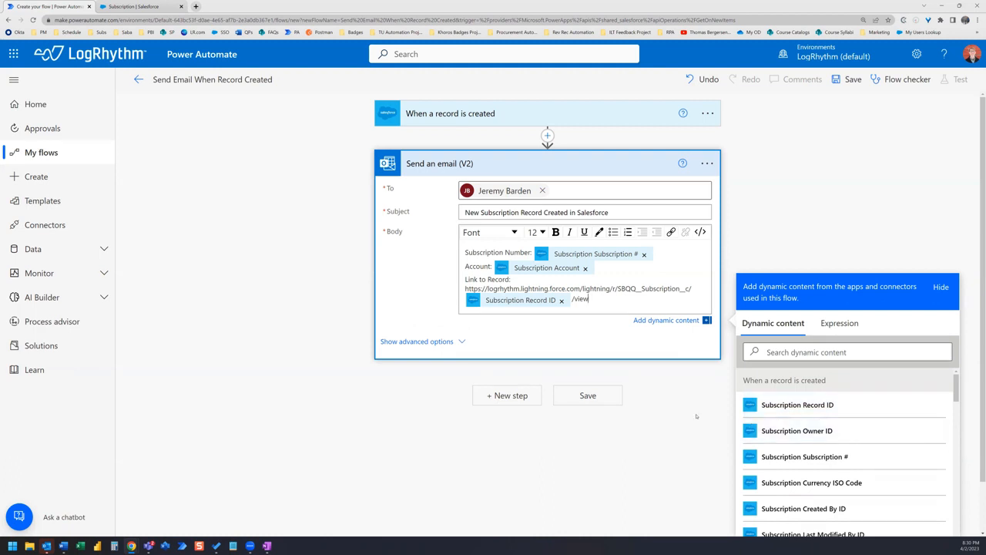
# Step: Save the flow and get the 'Your flow is ready to go' confirmation
pyautogui.click(587, 395)
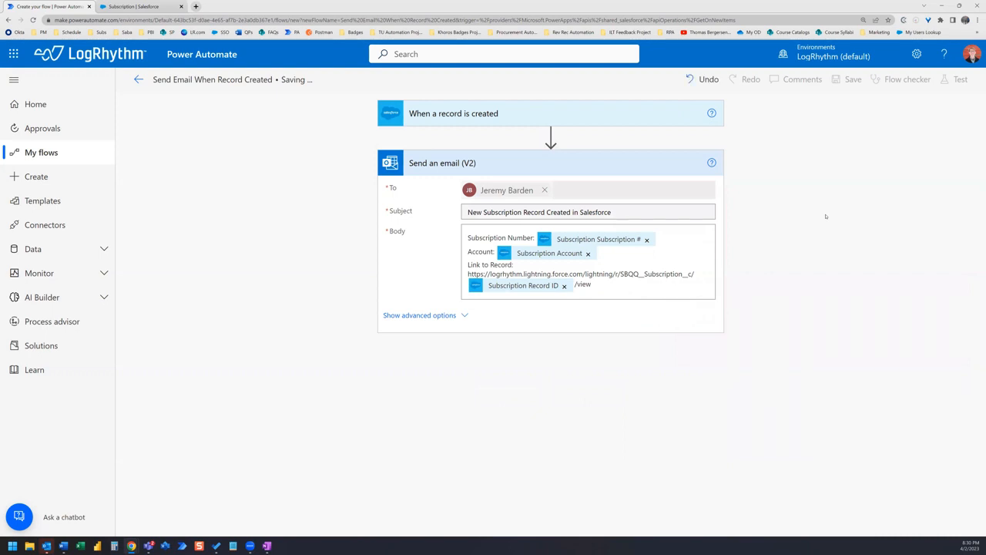
pyautogui.click(854, 79)
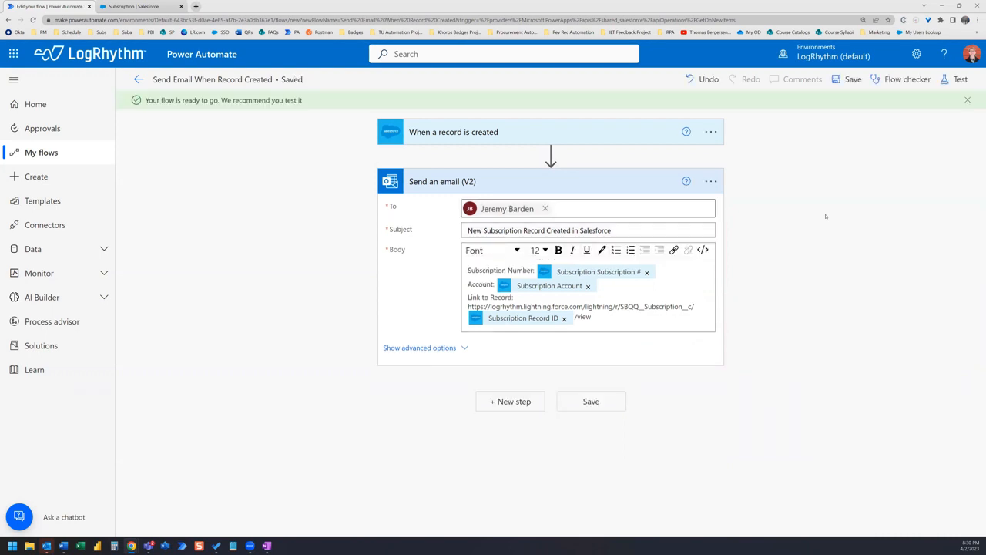